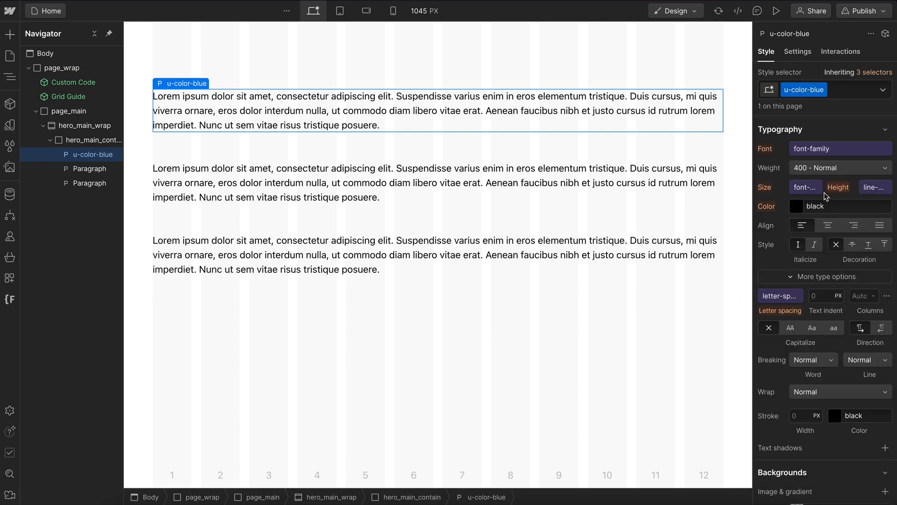
Colour the first paragraph blue and the second red via the Typography colour swatch.
left_click(796, 206)
type("#2500dc")
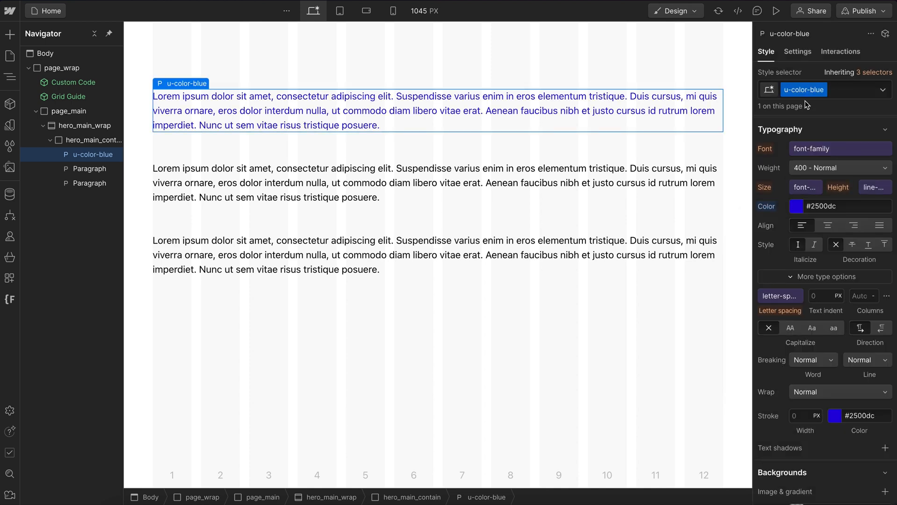
left_click(88, 168)
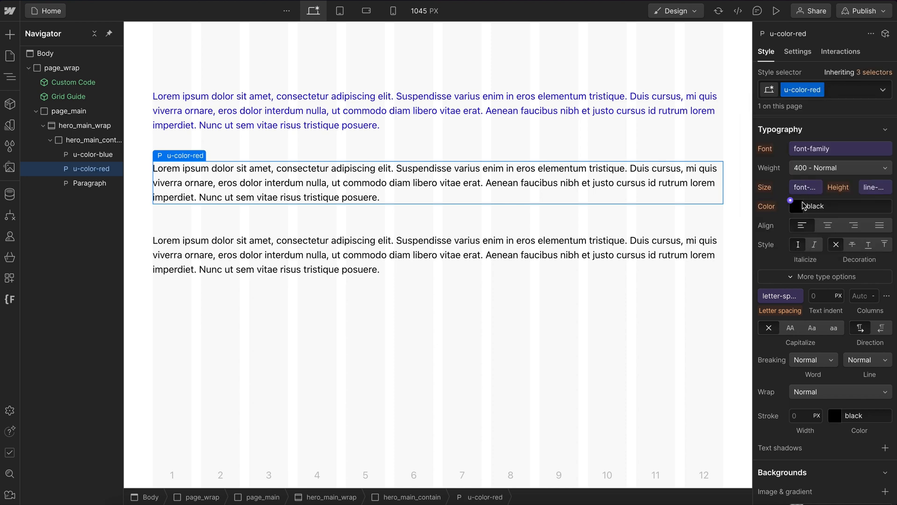
left_click(791, 206)
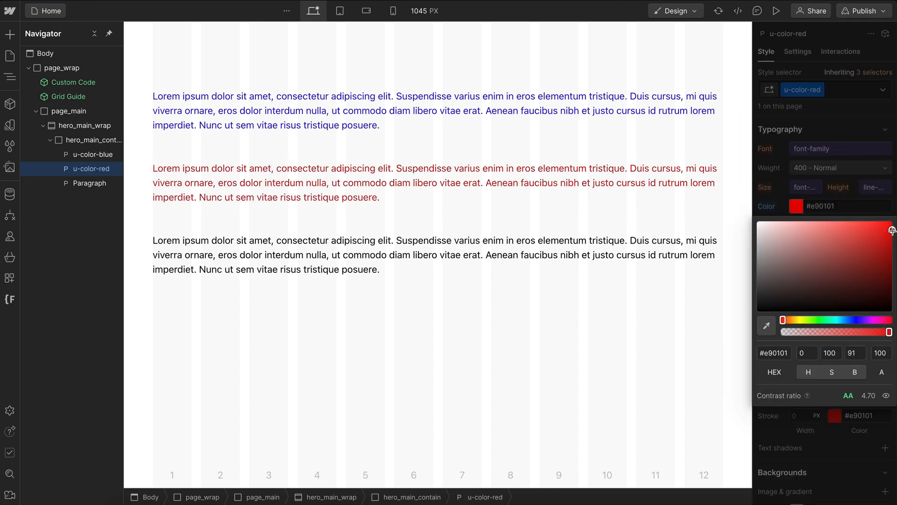
left_click(90, 184)
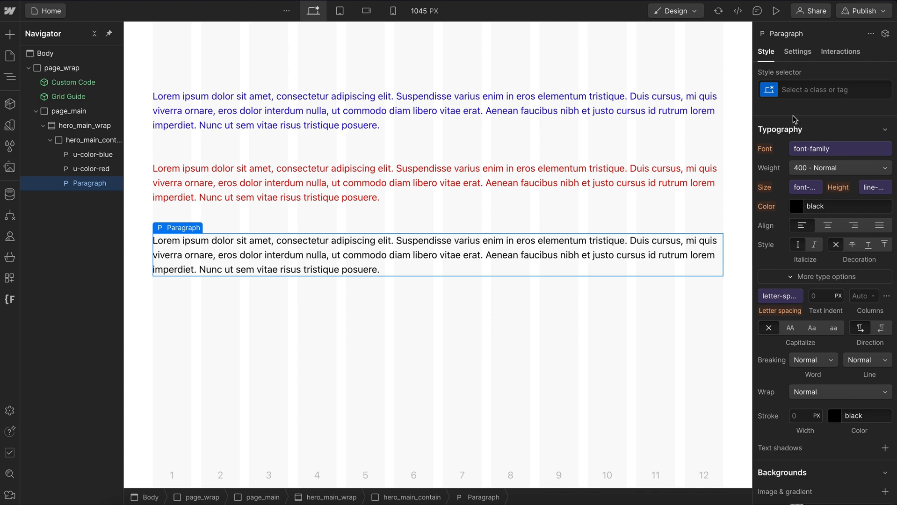
Assign u-color-red to the third paragraph with u-color-blue as a combo class; text stays red.
type("u-col")
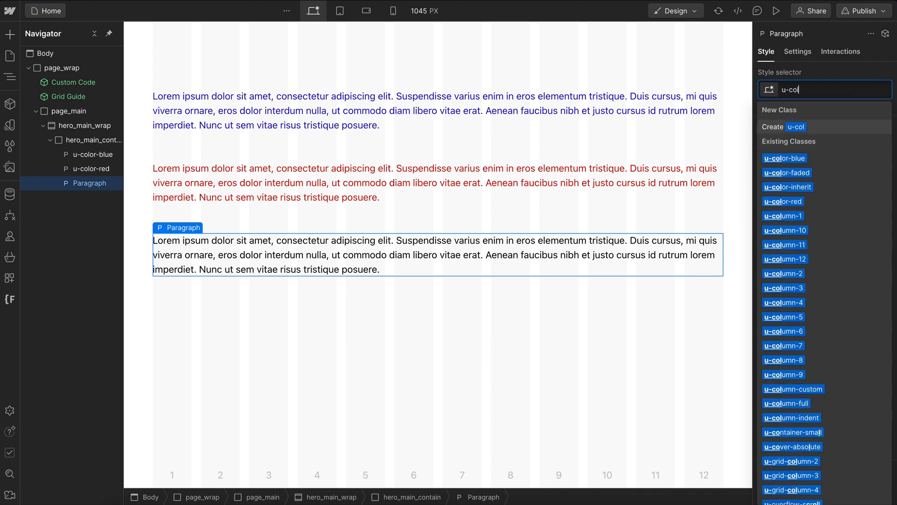
left_click(783, 201)
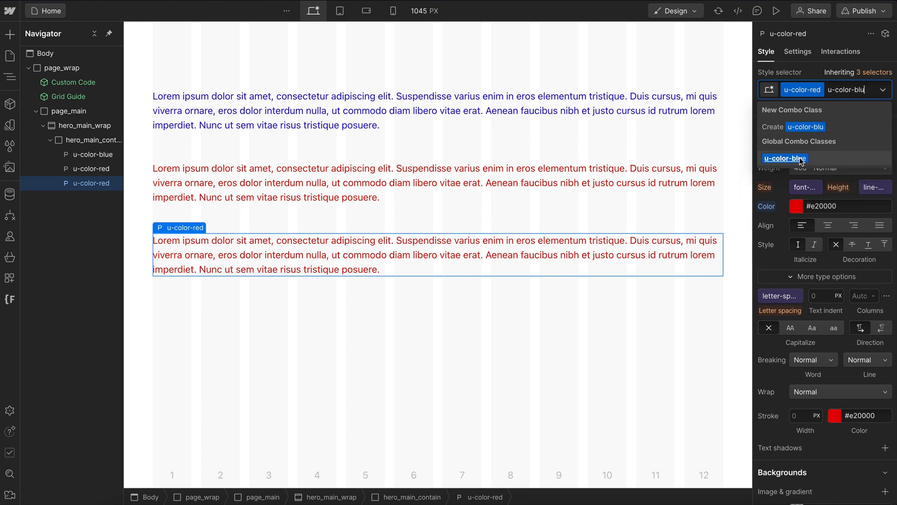
key("Escape")
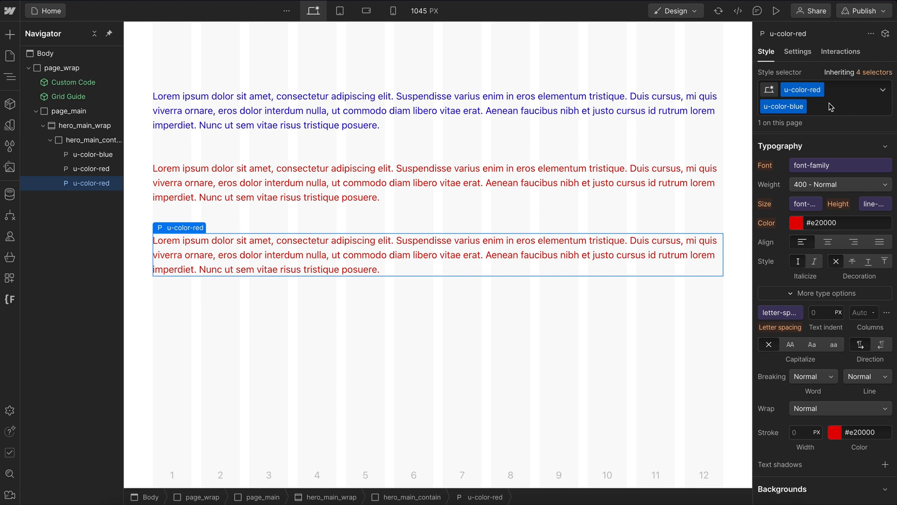
mouse_move(822, 116)
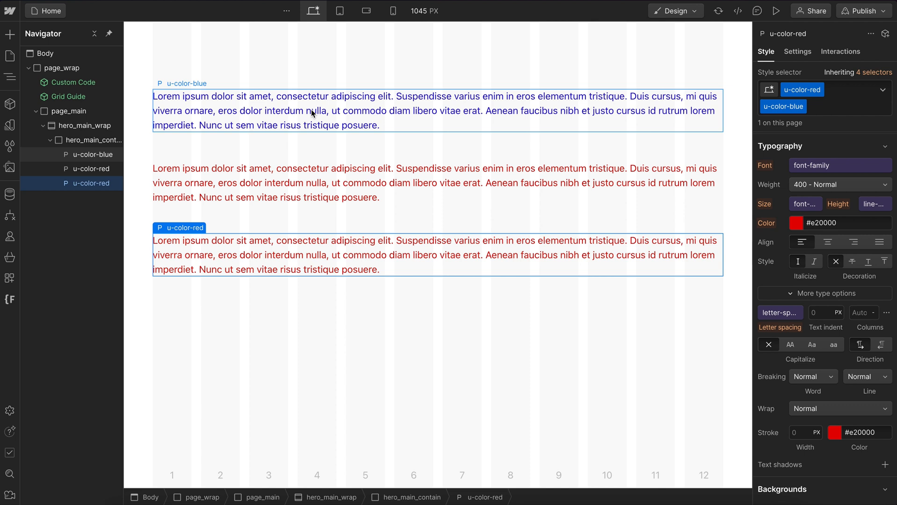
left_click(89, 154)
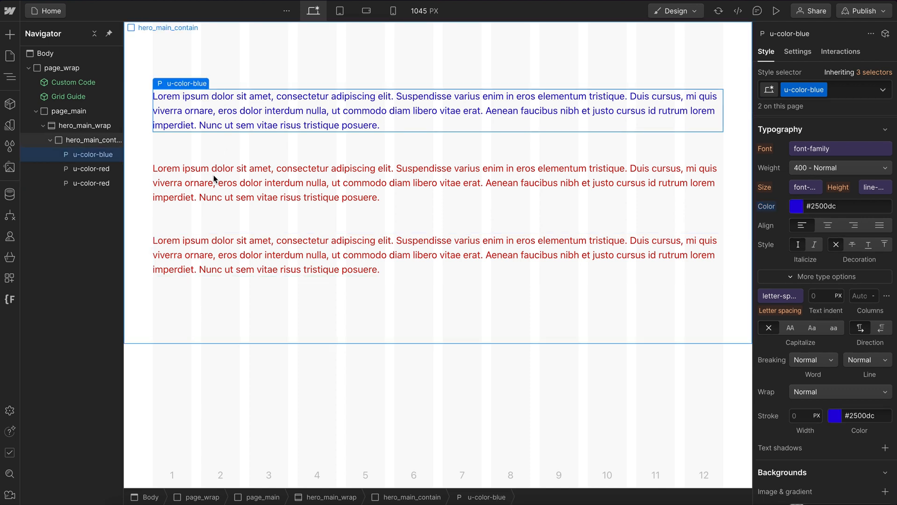
Create a hero_title class on the third paragraph with the red u-color utility as a combo.
left_click(91, 168)
type("hero_title")
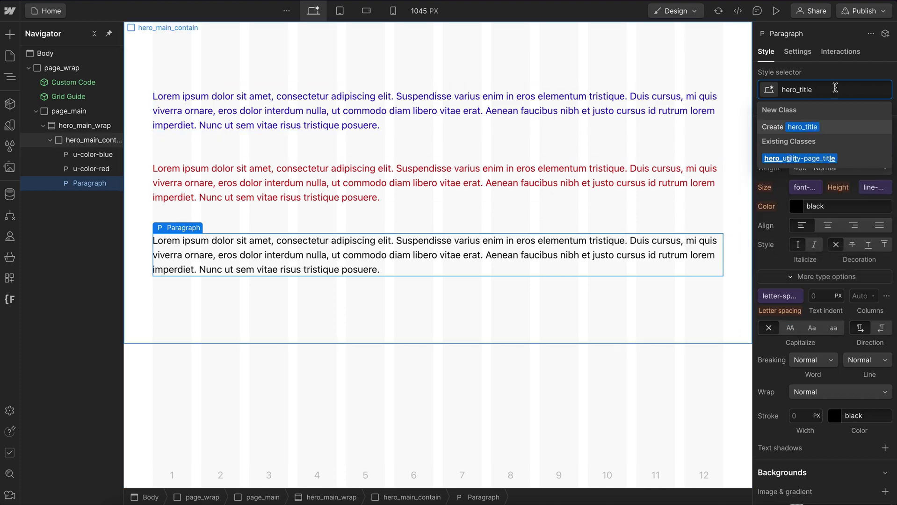
type("u-color-")
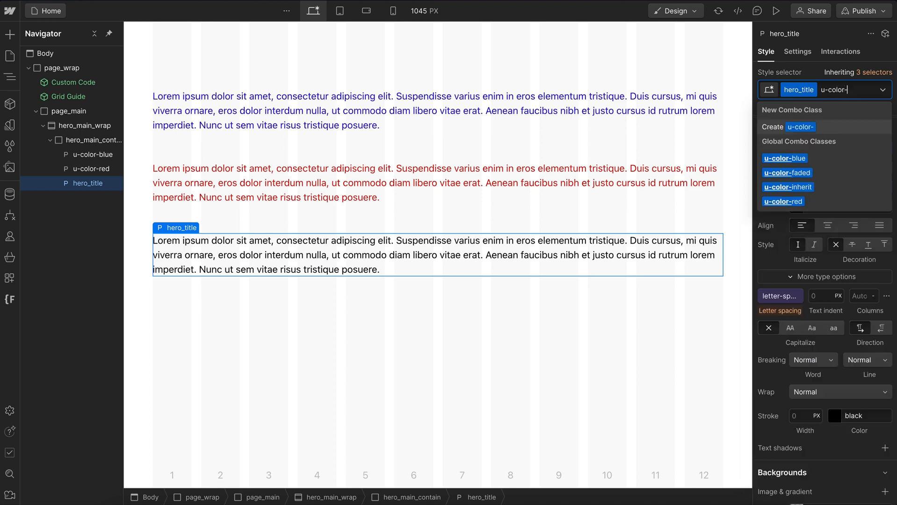
left_click(781, 201)
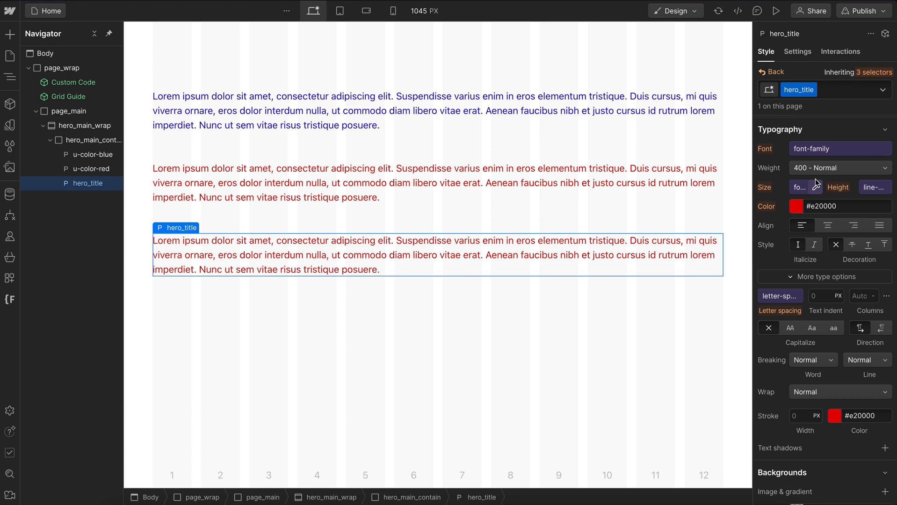
left_click(796, 206)
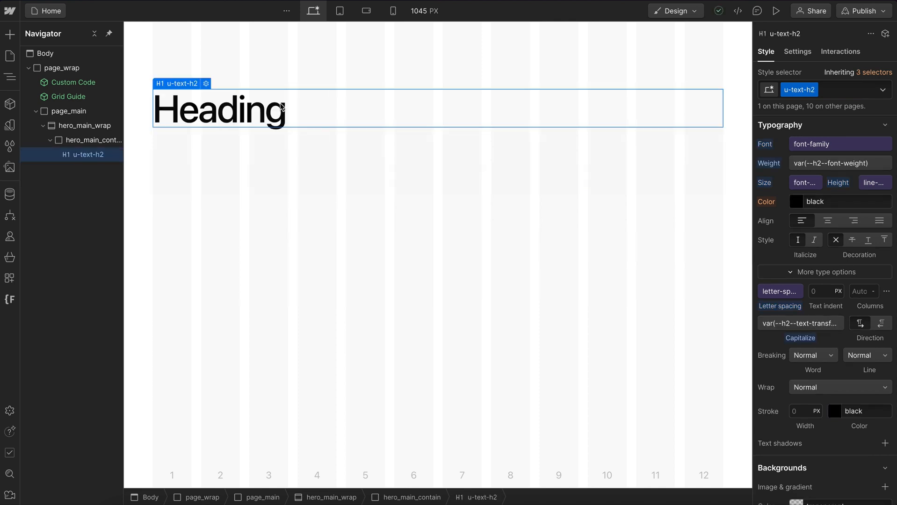
mouse_move(831, 104)
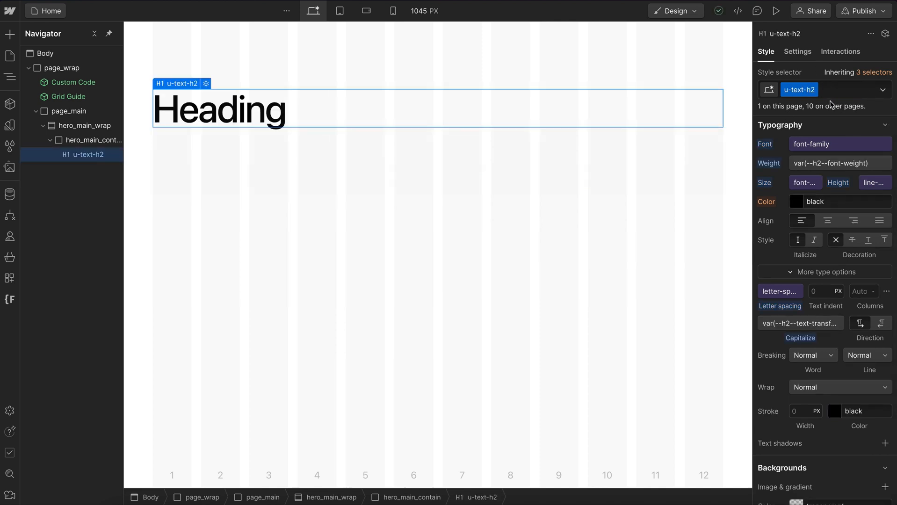
mouse_move(812, 96)
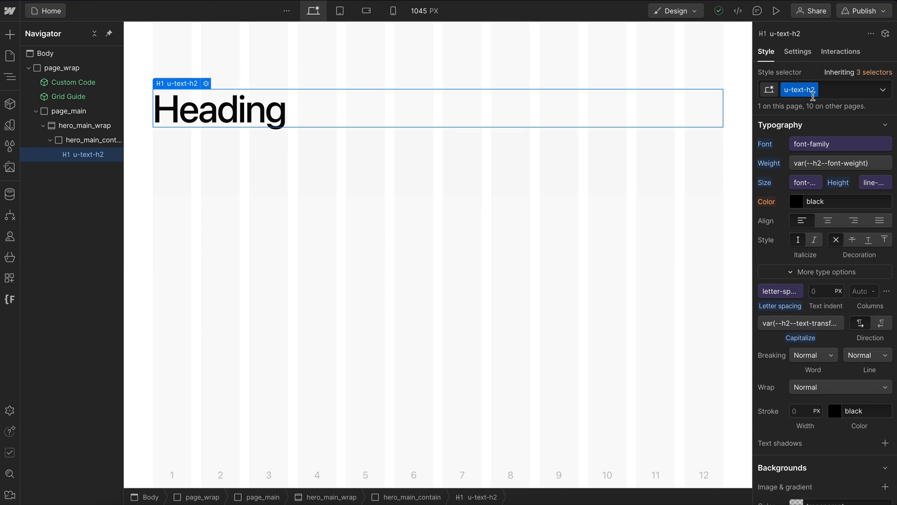
mouse_move(777, 193)
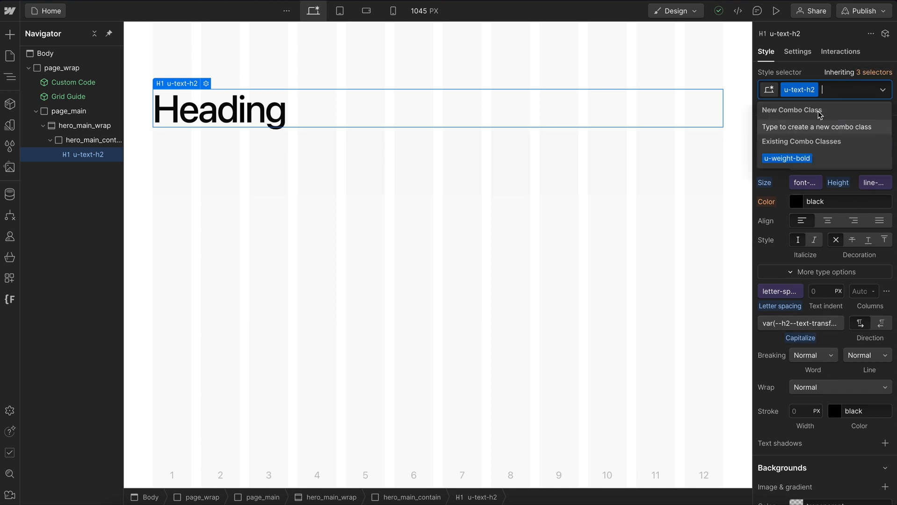
Add u-weight-bold as a combo on u-text-h2, remove it, then re-add it.
left_click(787, 158)
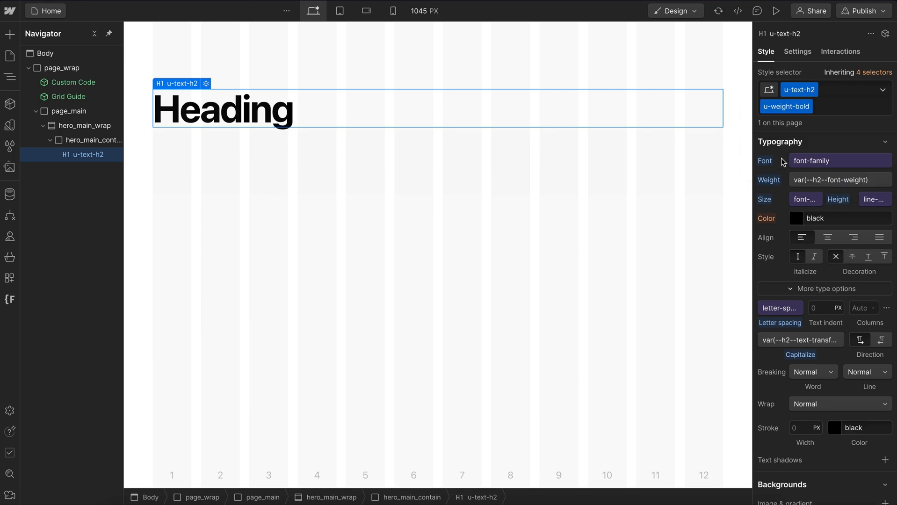
left_click(882, 89)
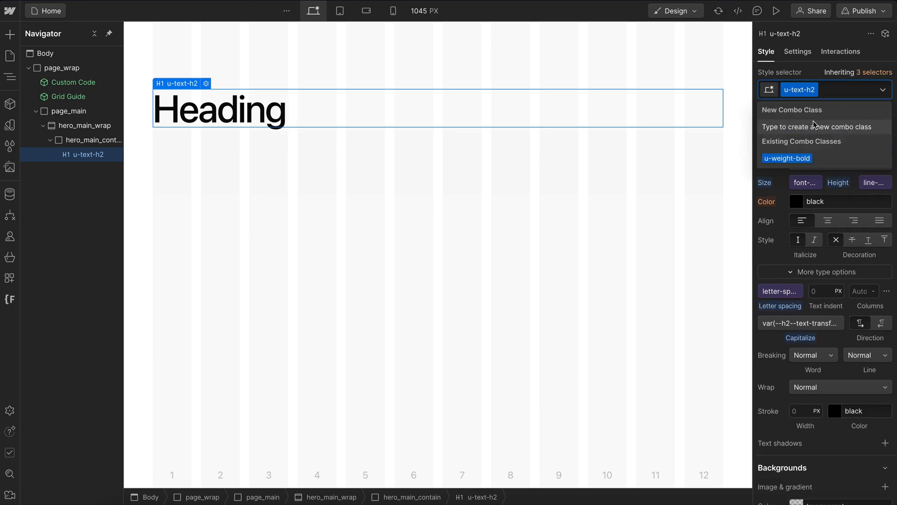
left_click(787, 158)
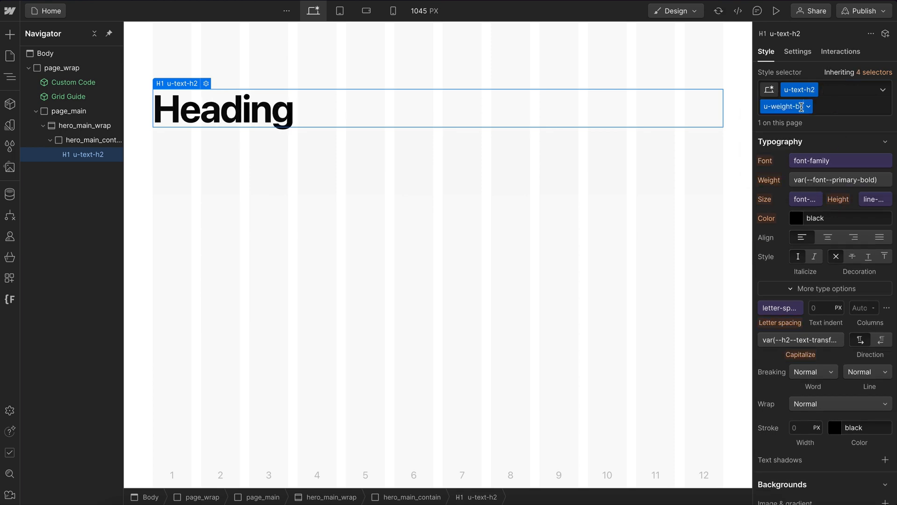
Reverse the order: u-weight-bold as the base class with u-text-h2 as its combo.
left_click(786, 107)
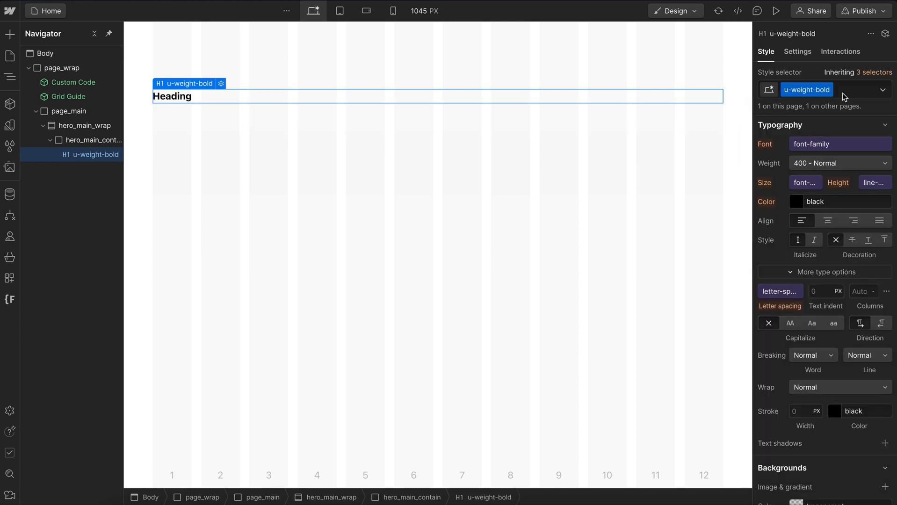
left_click(806, 89)
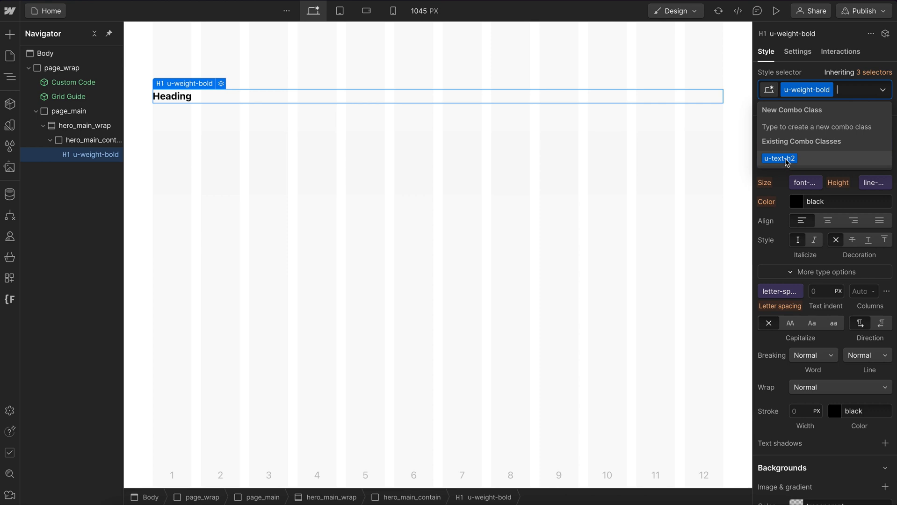
left_click(778, 158)
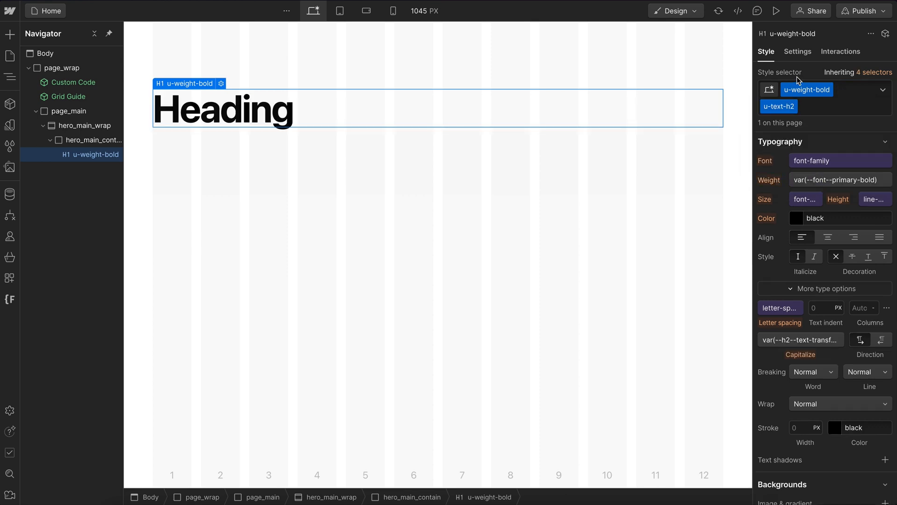
mouse_move(825, 122)
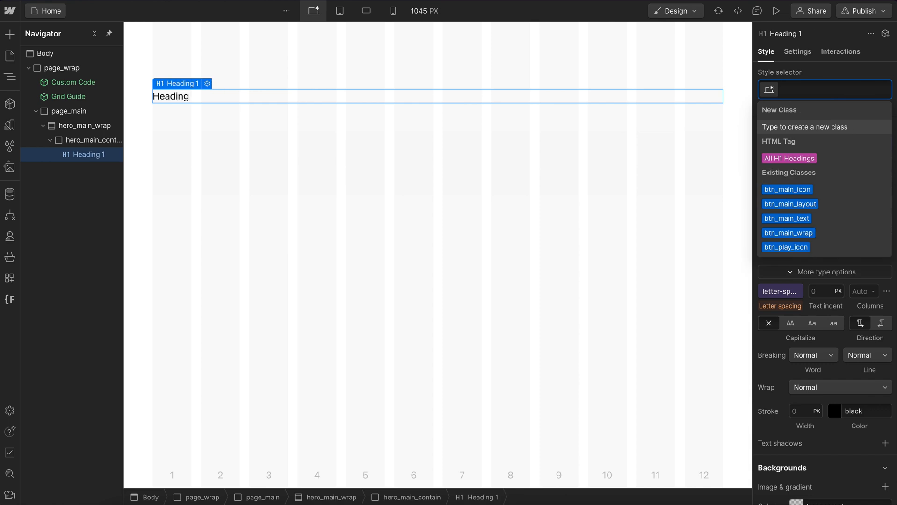
Apply u-text-h2 to the heading and duplicate it as u-text-display-large.
type("u-text")
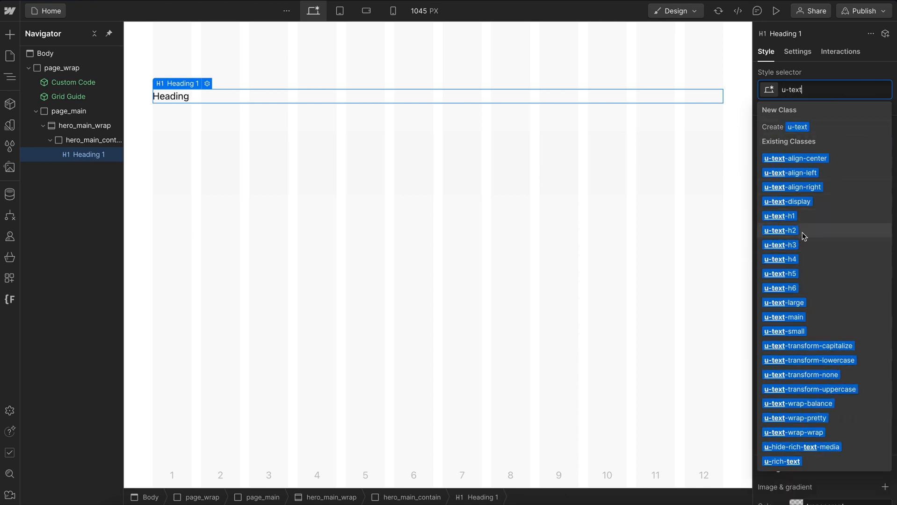
left_click(779, 230)
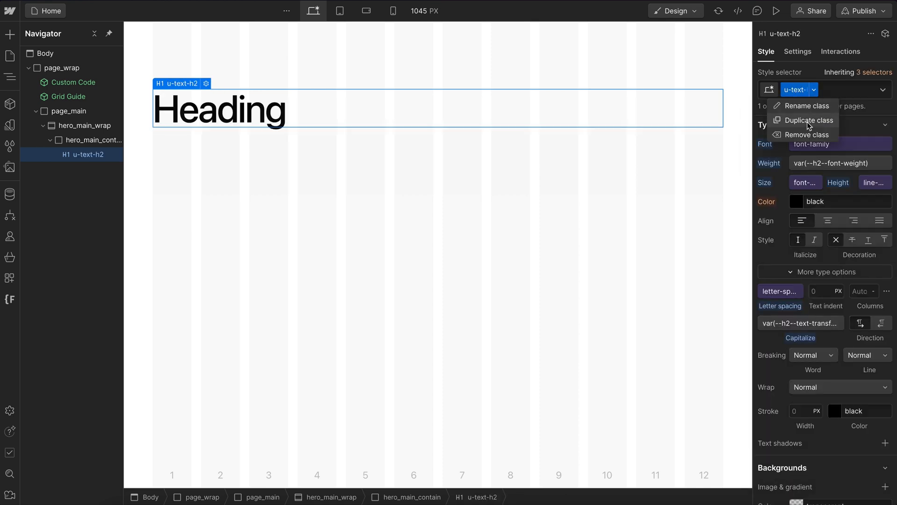
left_click(808, 120)
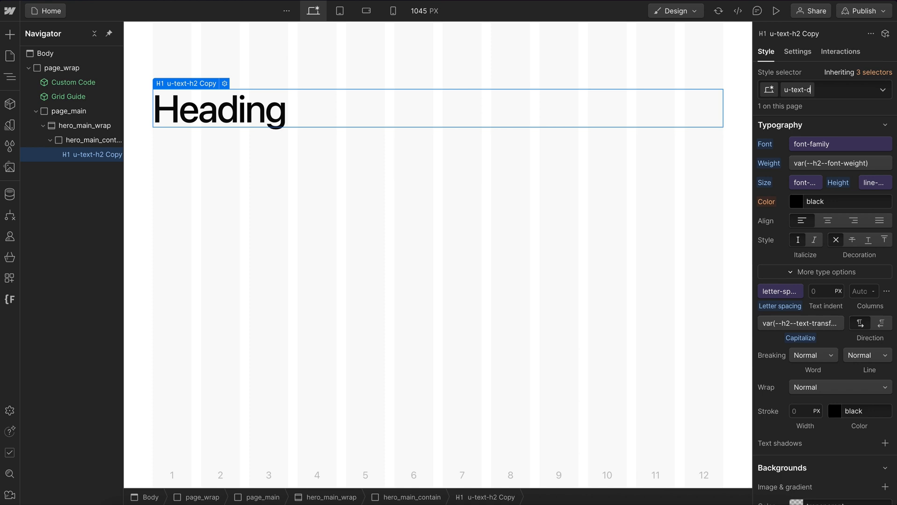
type("u-text-display-large")
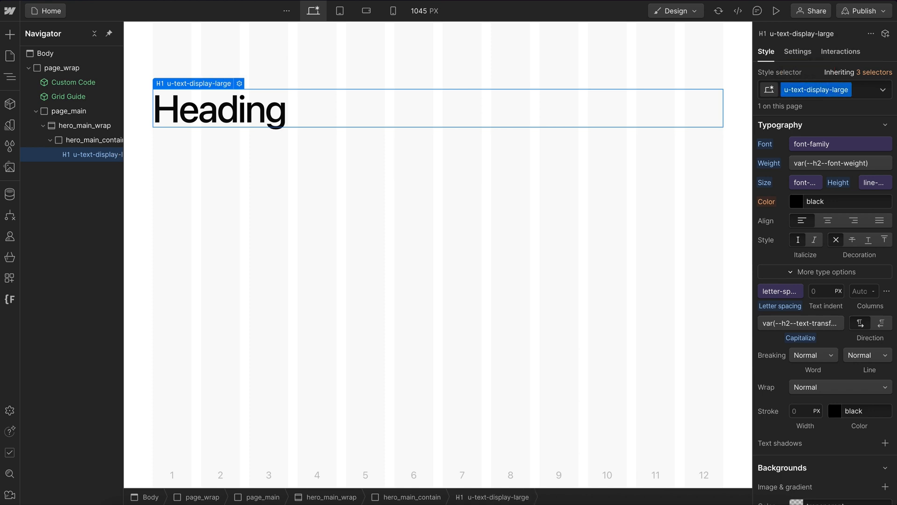
Add u-weight-bold as a combo on u-text-display-large, then remove it again.
left_click(824, 89)
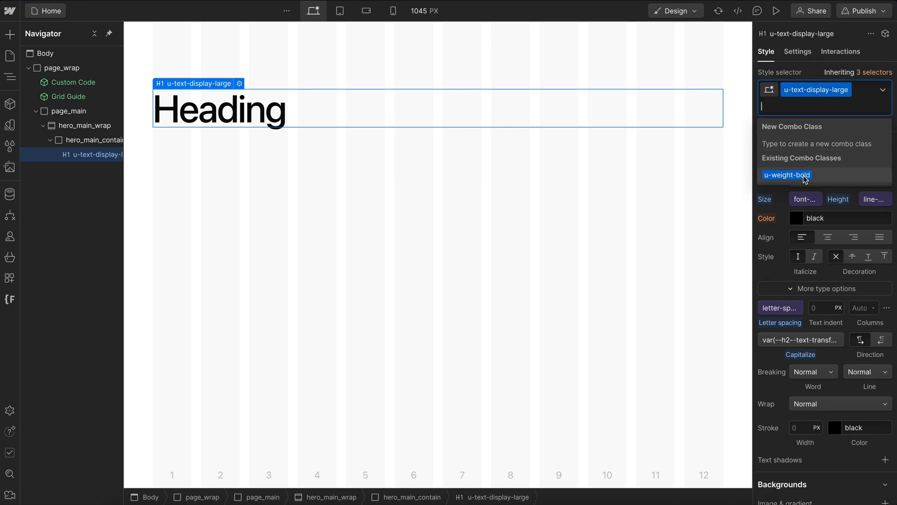
left_click(788, 175)
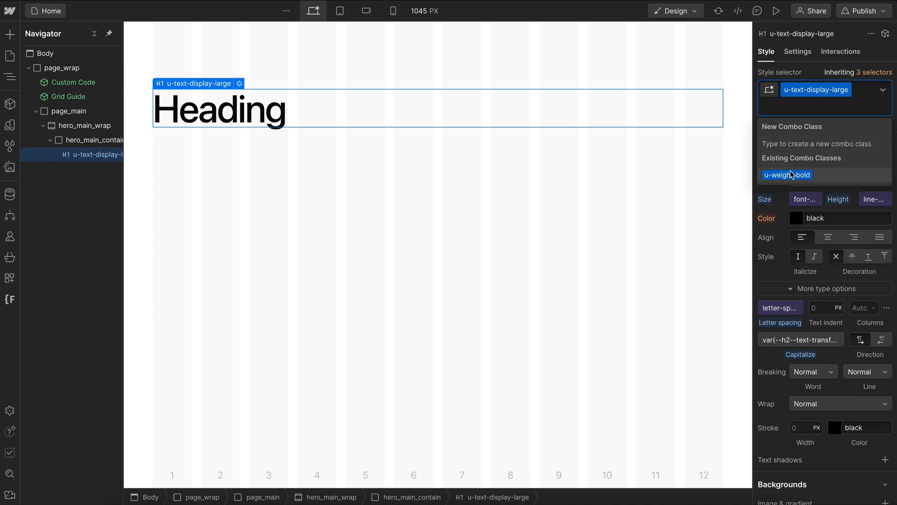
left_click(788, 174)
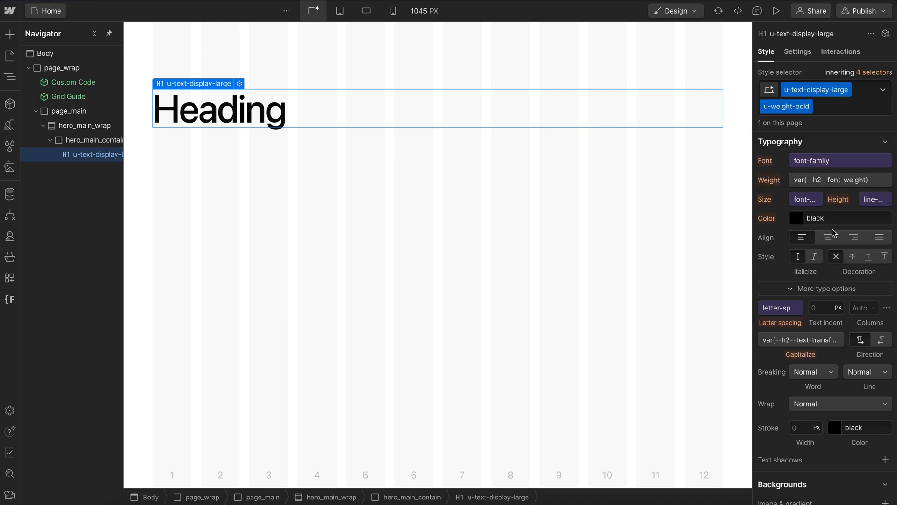
left_click(883, 89)
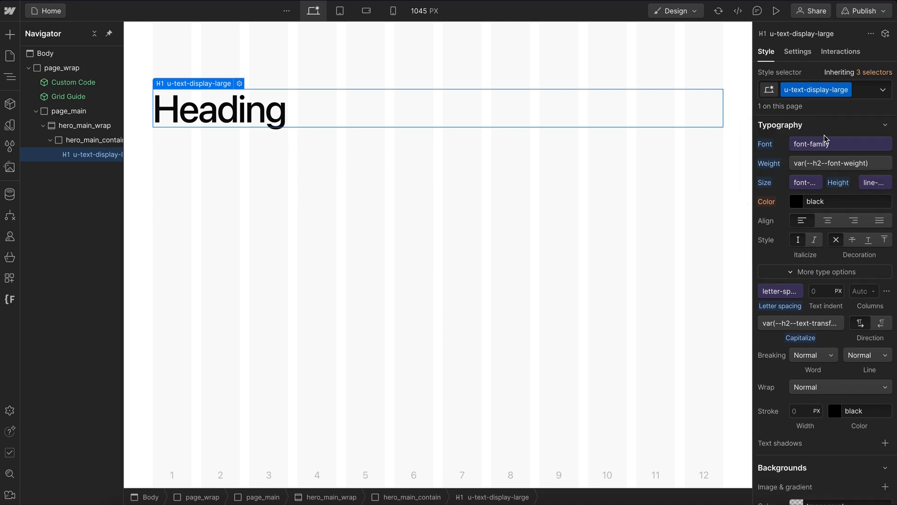
mouse_move(829, 135)
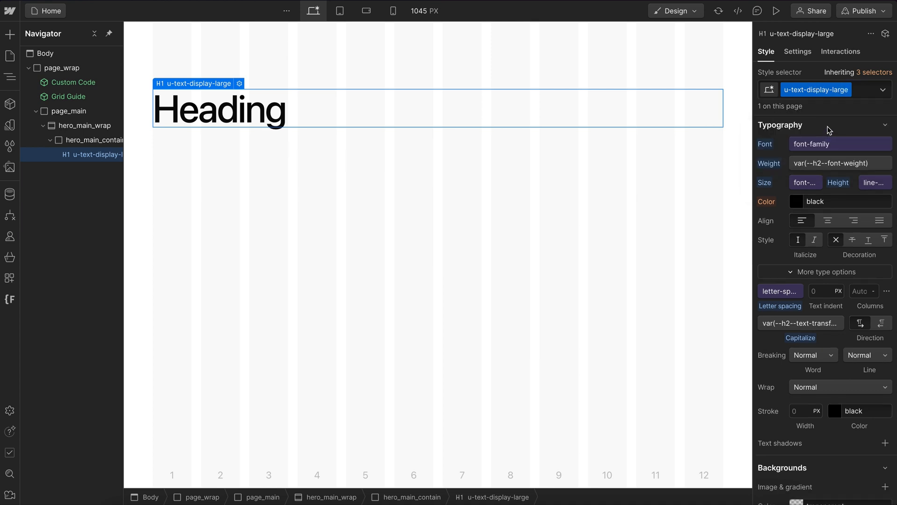
left_click(9, 299)
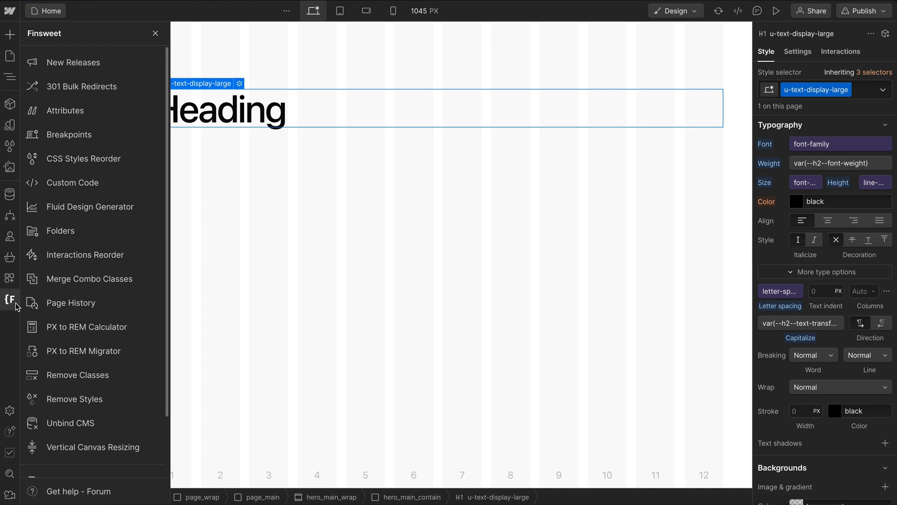
mouse_move(89, 165)
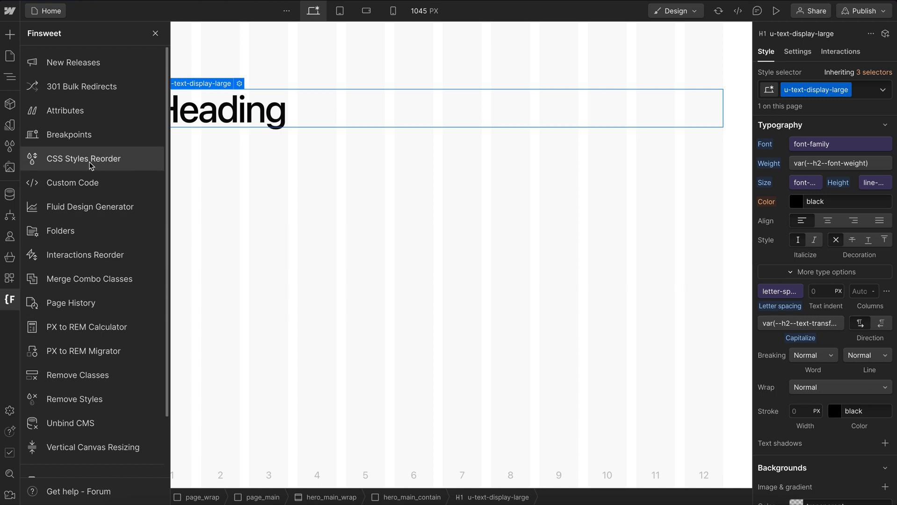
Launch Finsweet's CSS Styles Reorder and search the list for u-text-.
left_click(84, 158)
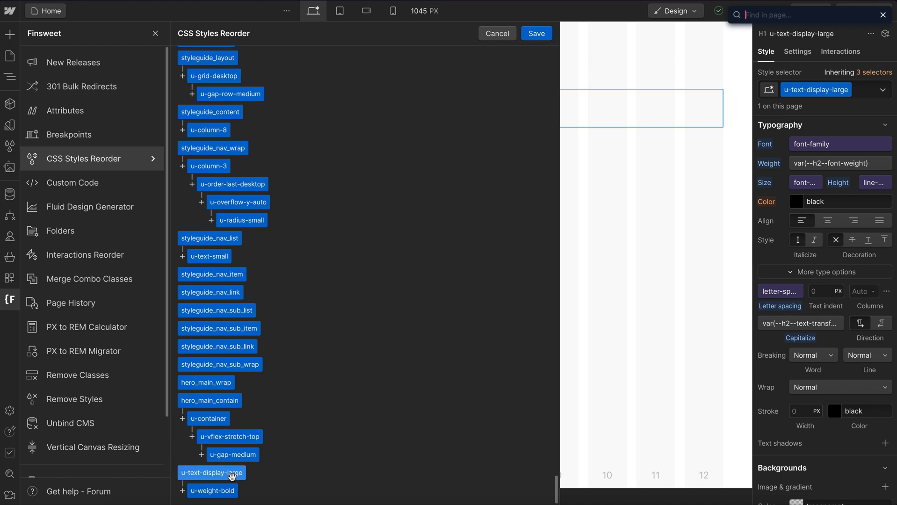
type("u-text-")
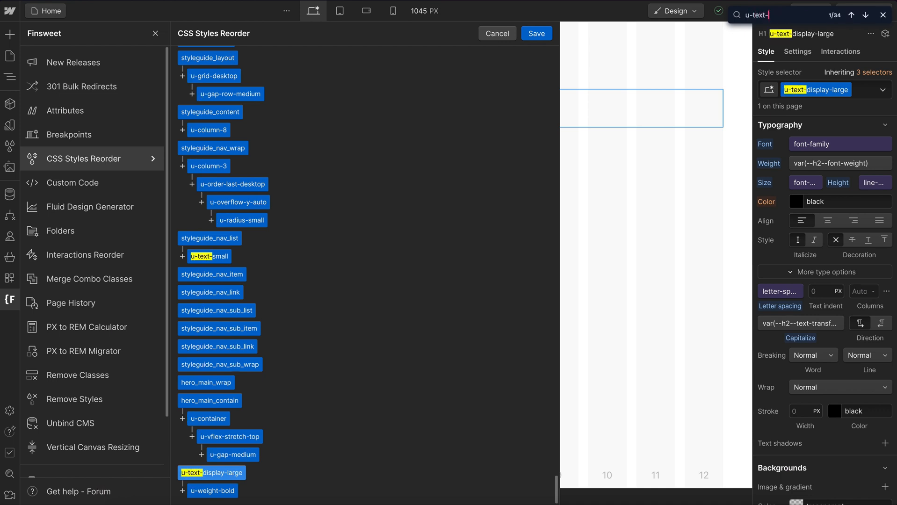
mouse_move(244, 258)
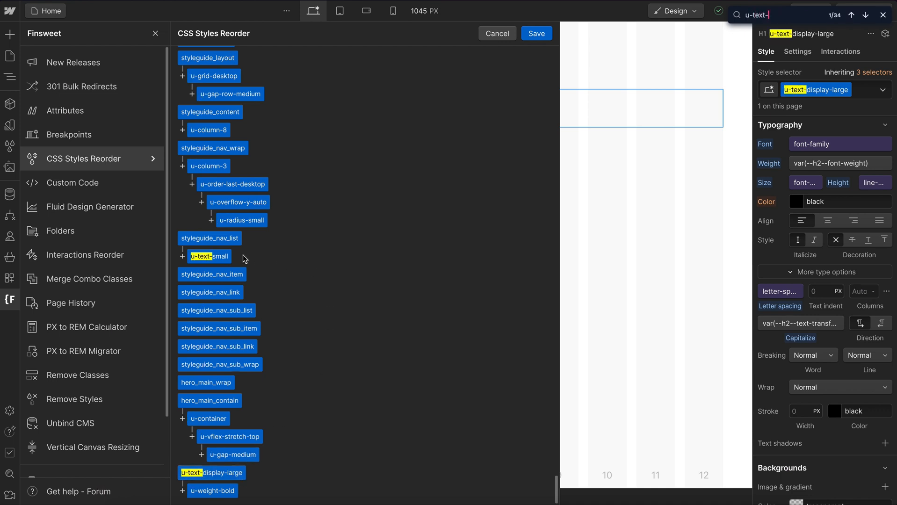
mouse_move(210, 237)
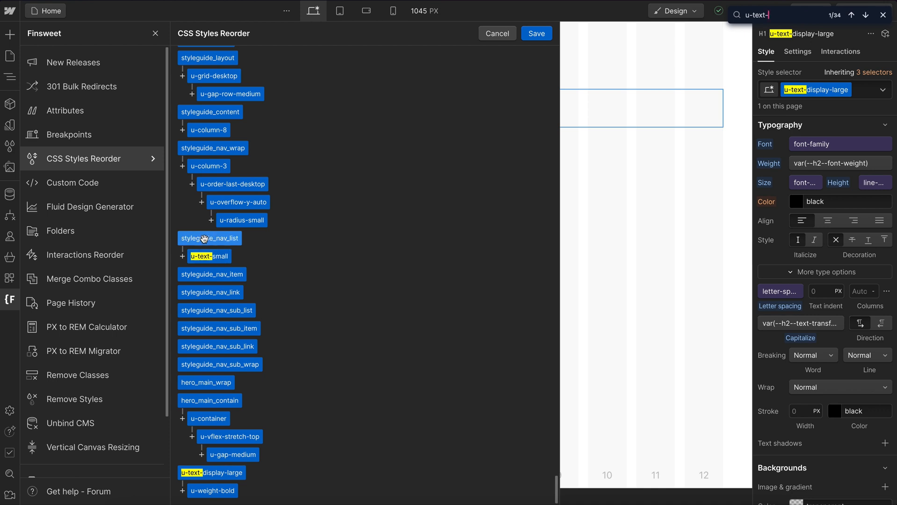
mouse_move(208, 258)
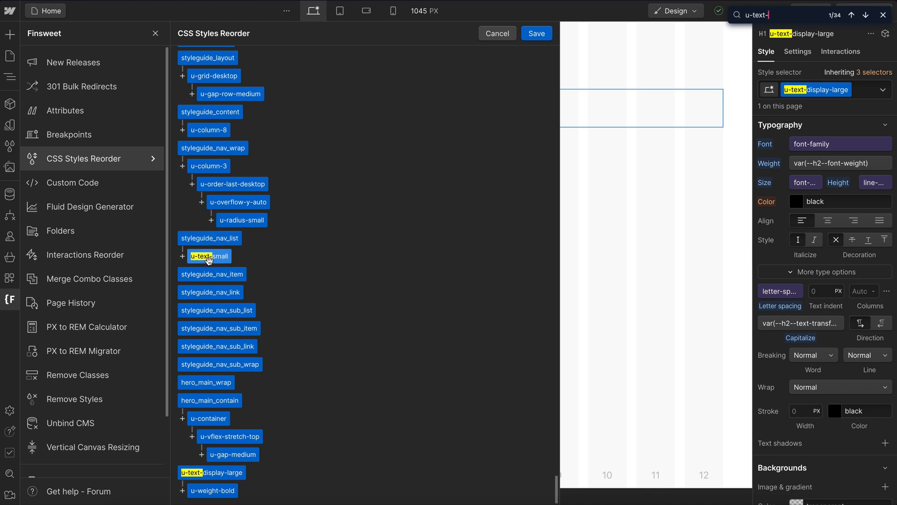
mouse_move(188, 476)
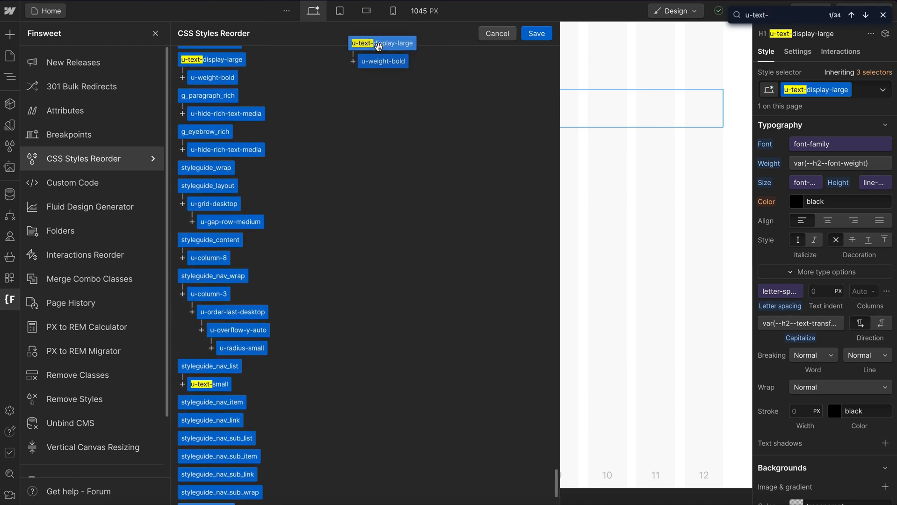
Drag u-text-display-large up the reorder list to sit among the u-text utility classes.
scroll("down", 3)
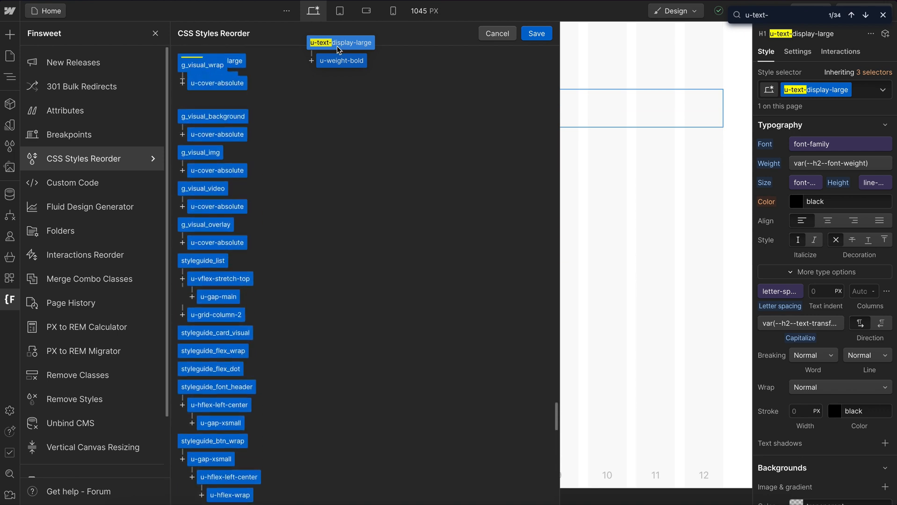
scroll("down", 3)
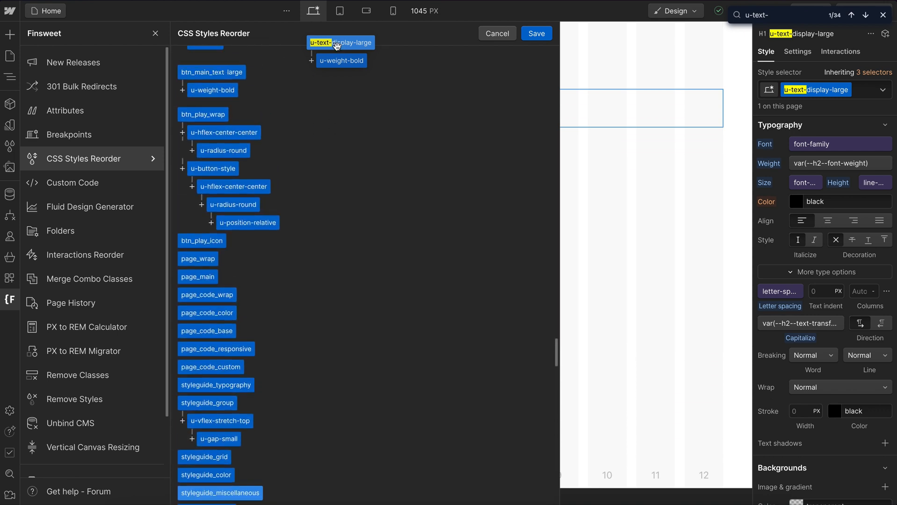
scroll("down", 3)
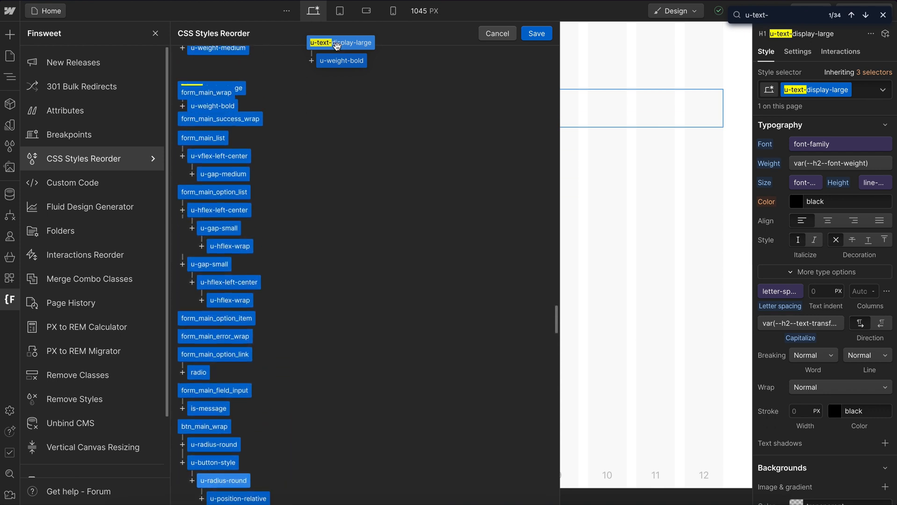
scroll("down", 3)
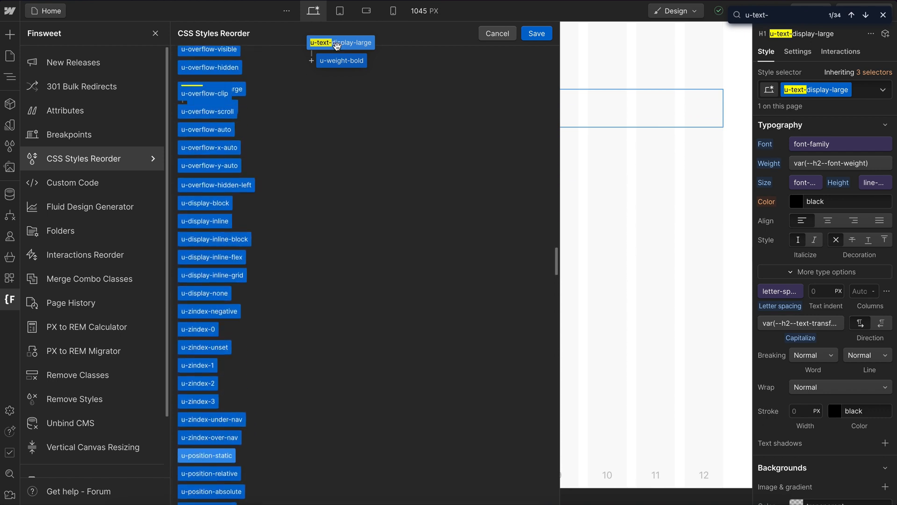
scroll("up", 3)
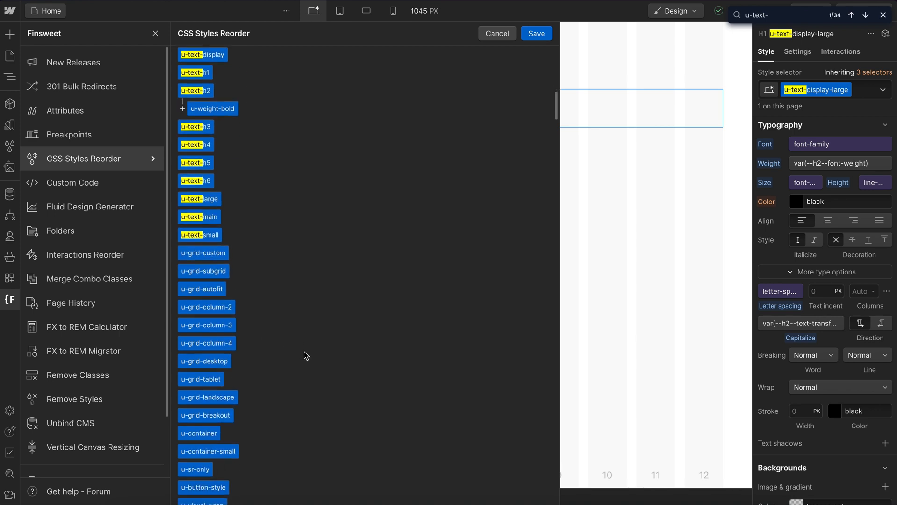
scroll("down", 3)
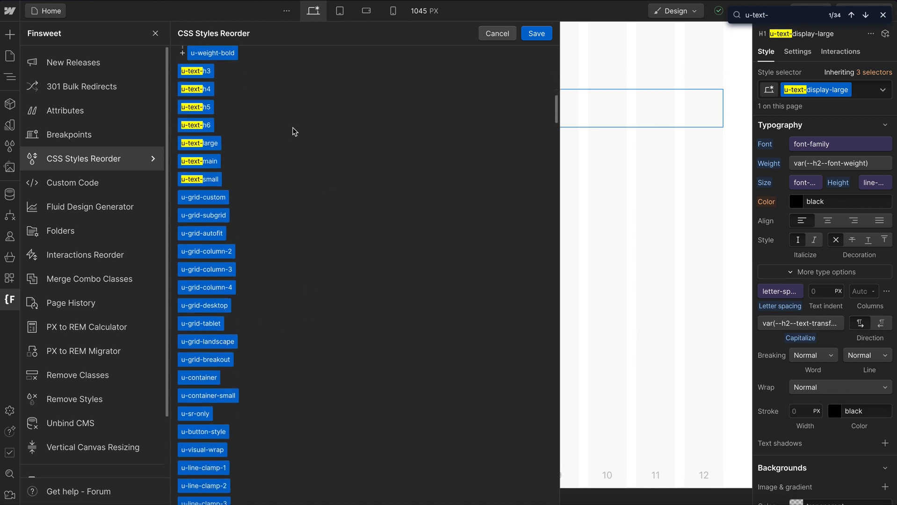
scroll("down", 3)
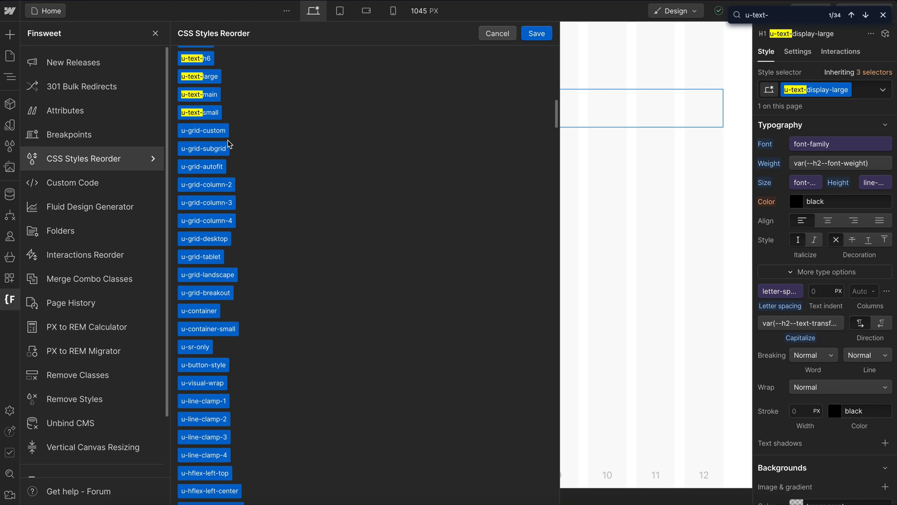
mouse_move(207, 71)
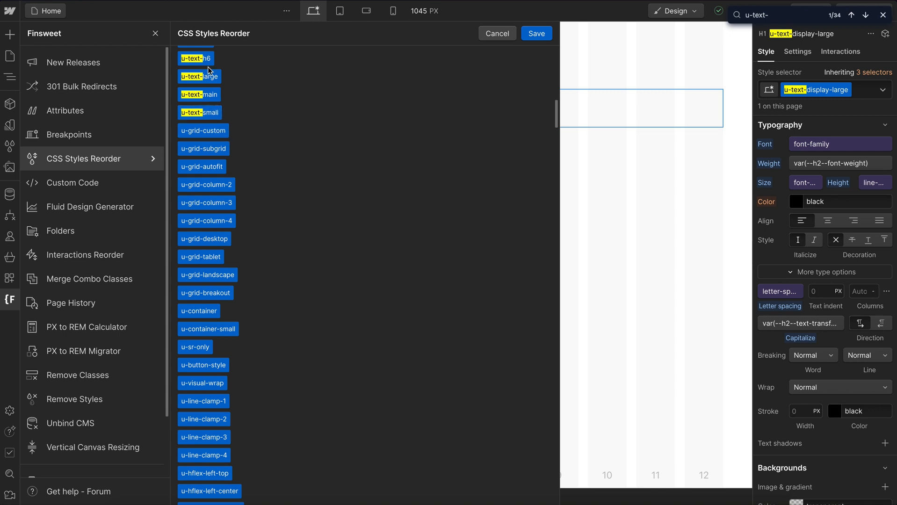
scroll("down", 3)
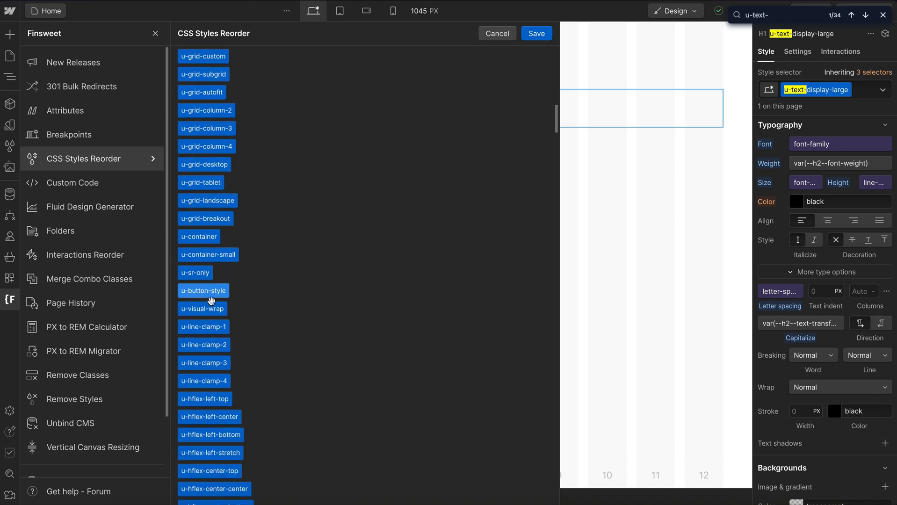
scroll("down", 3)
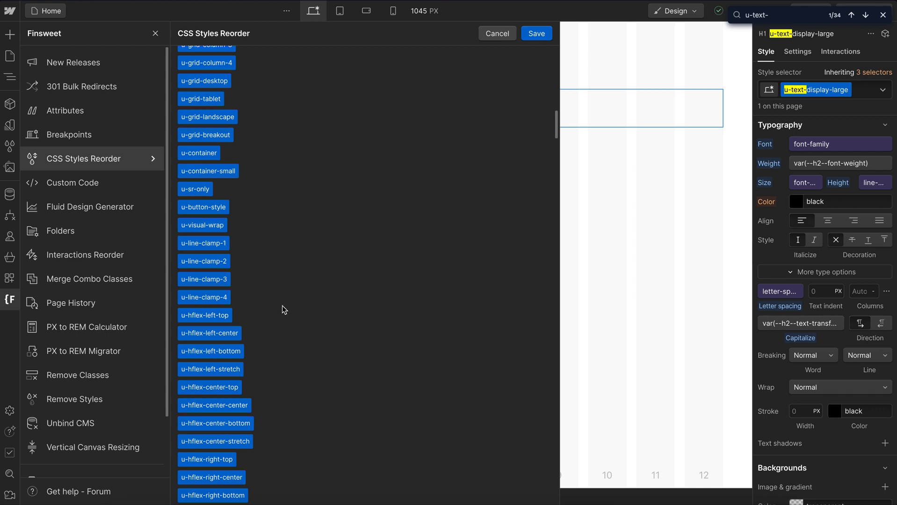
scroll("down", 3)
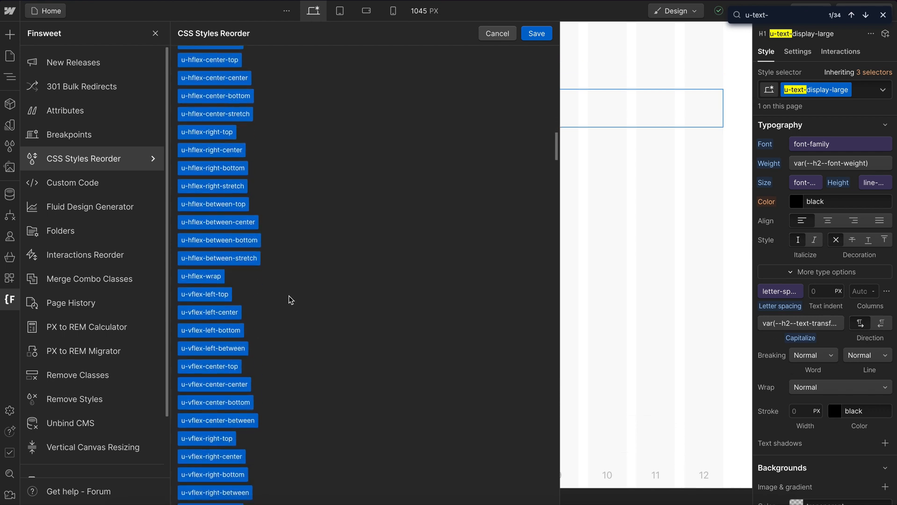
scroll("down", 3)
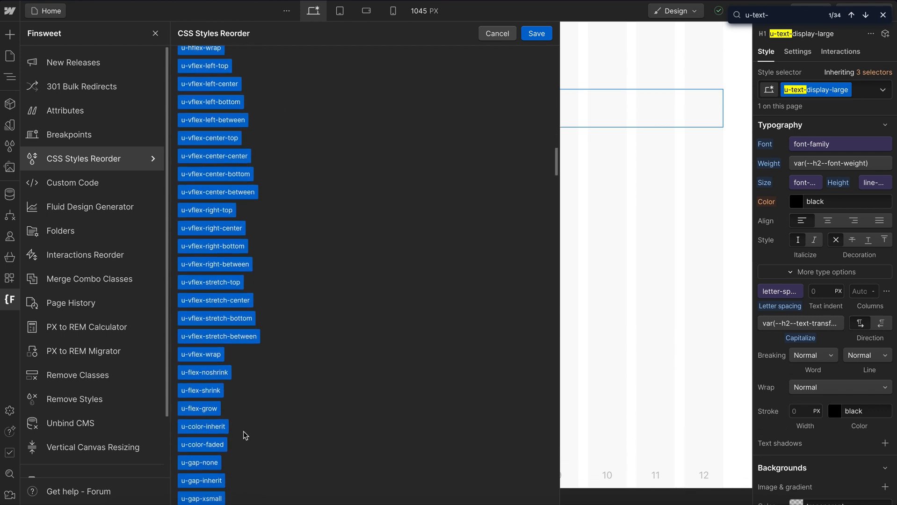
scroll("down", 3)
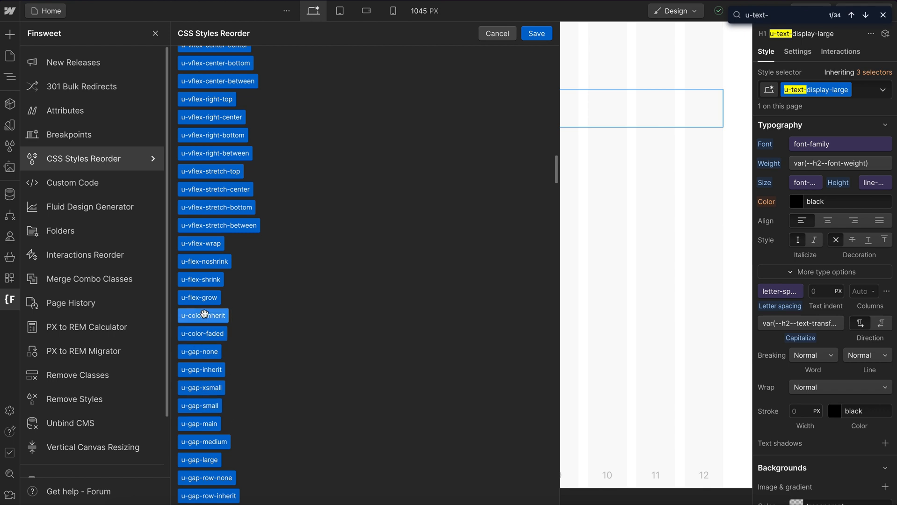
mouse_move(535, 33)
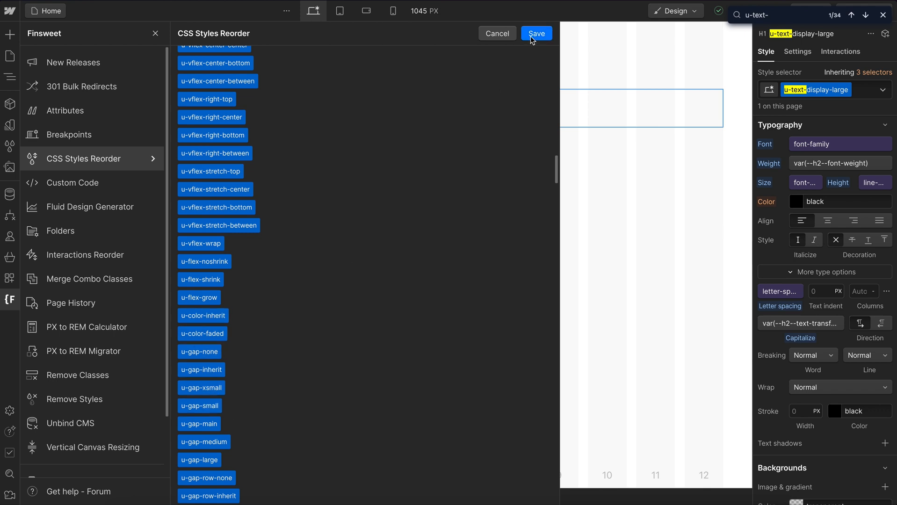
Save the reordered CSS styles and close the Finsweet tool back to the canvas.
left_click(535, 33)
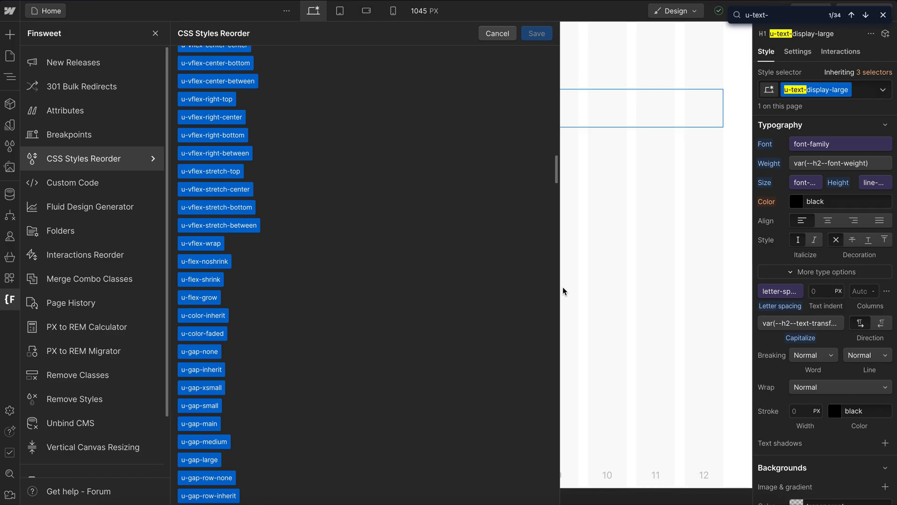
left_click(495, 33)
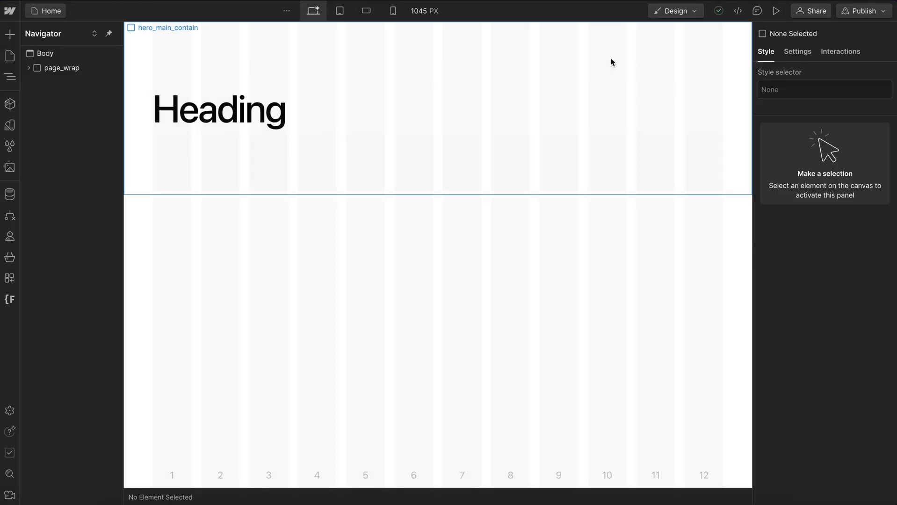
Select the Heading to confirm u-weight-bold now renders it bold.
left_click(218, 109)
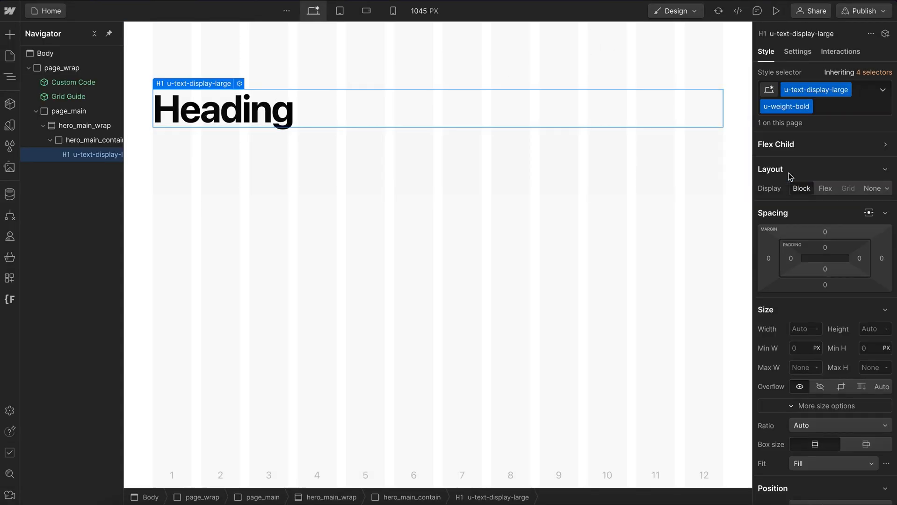
mouse_move(403, 117)
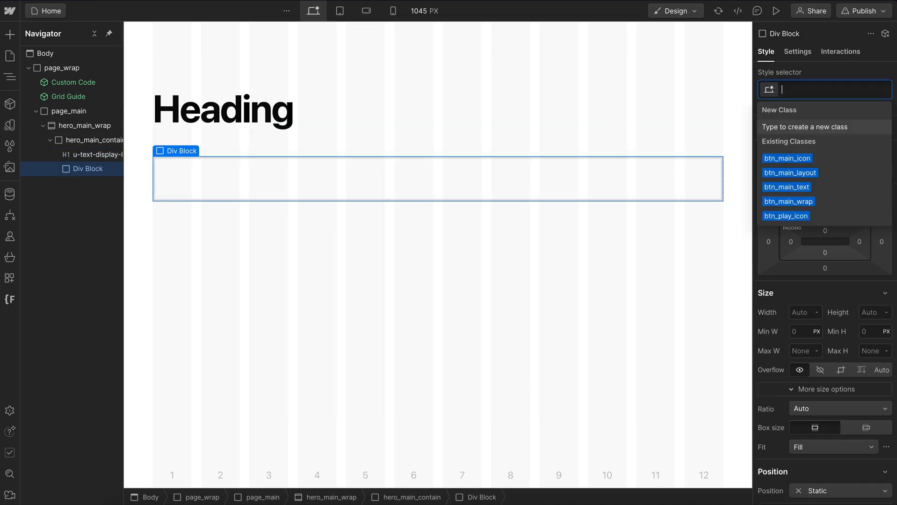
Assign the existing u-visual-wrap class to the new div and review its Size and Overflow settings.
type("u-visu")
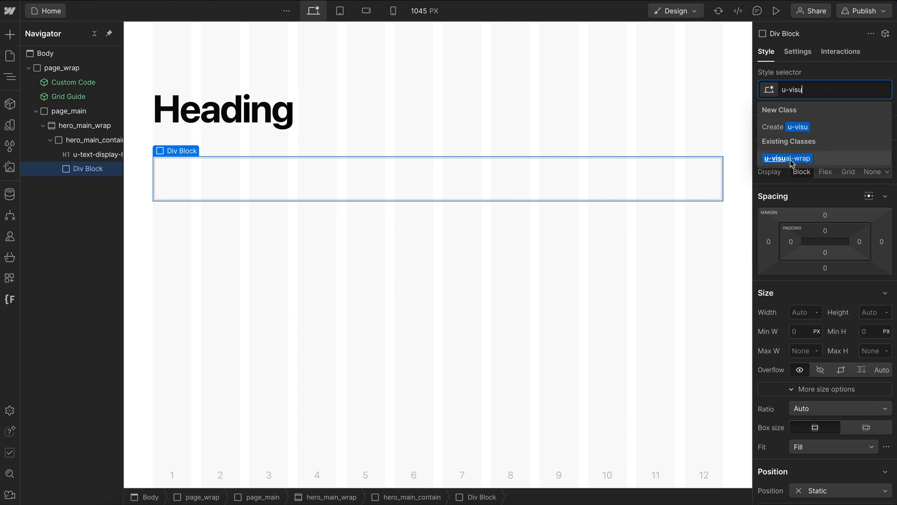
left_click(785, 158)
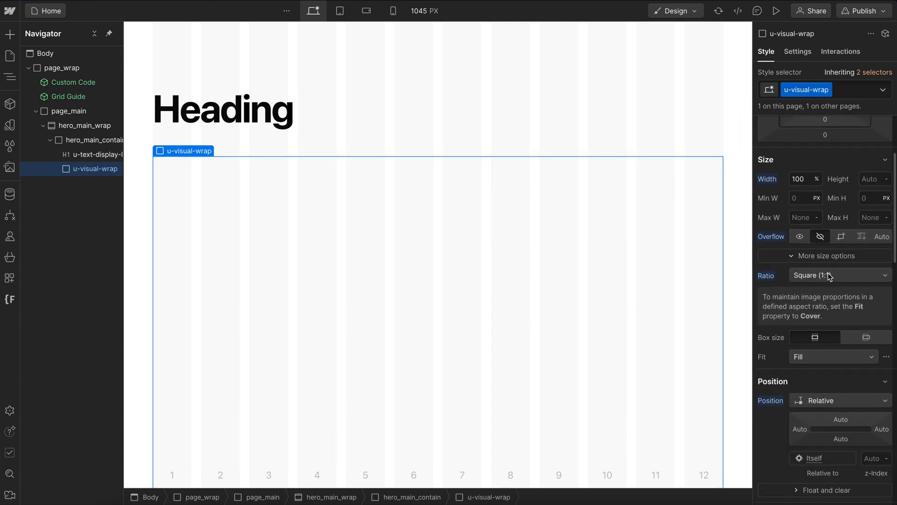
scroll("down", 3)
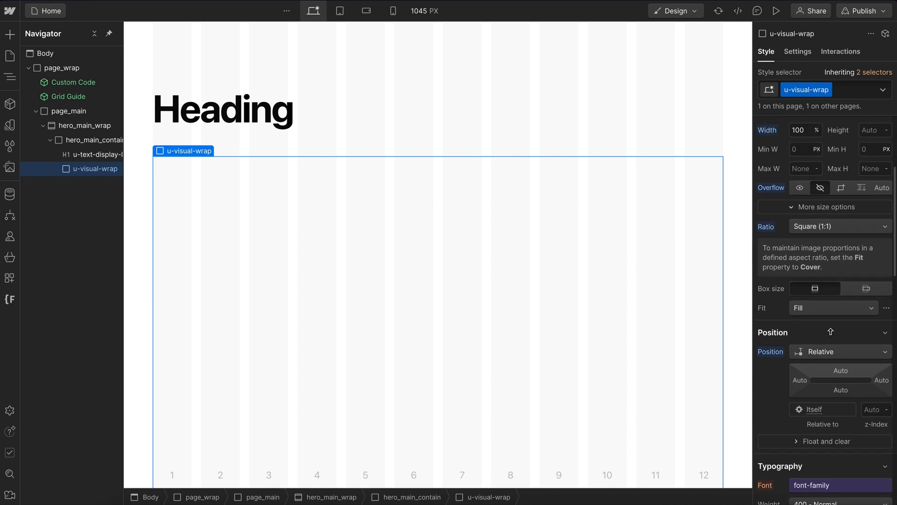
scroll("up", 3)
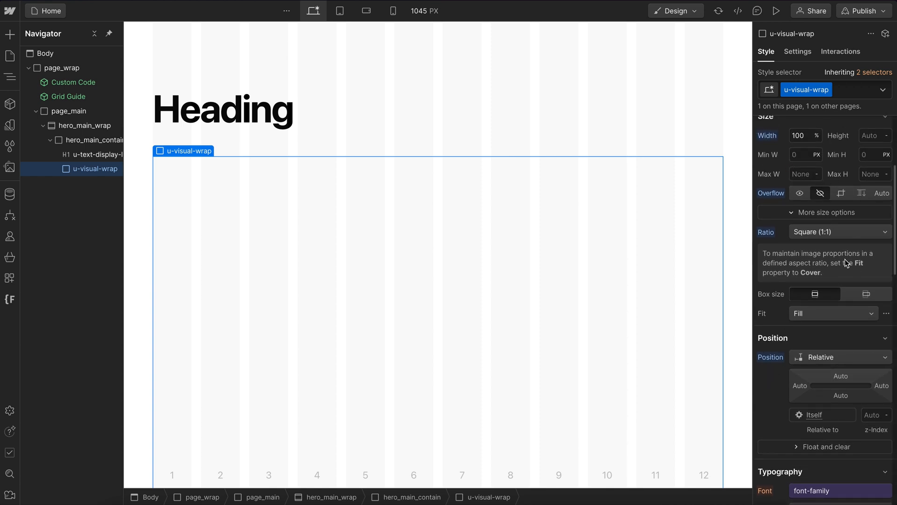
left_click(798, 193)
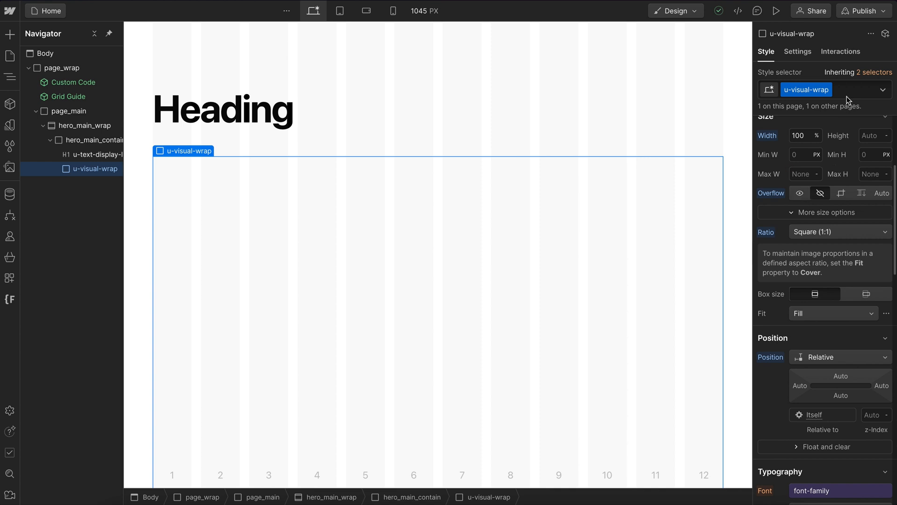
Add the u-overflow-visible combo class to the u-visual-wrap div.
type("u-overflow")
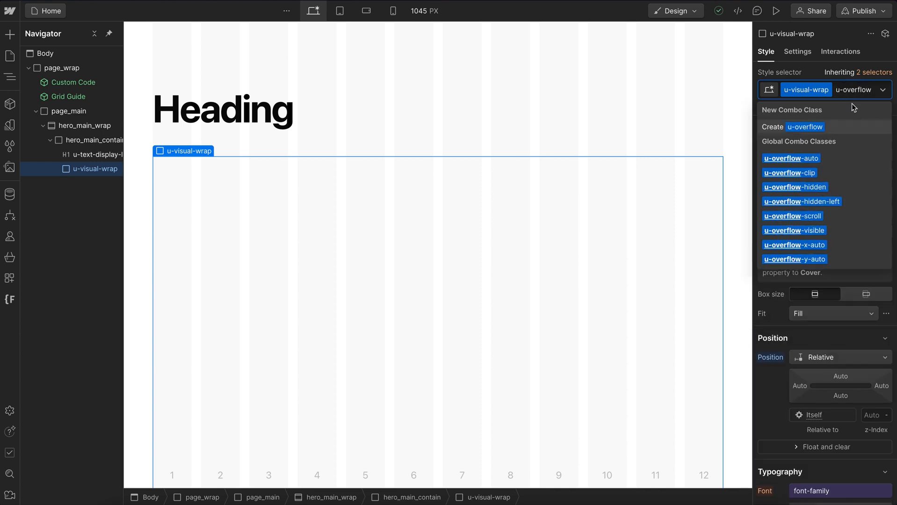
mouse_move(822, 230)
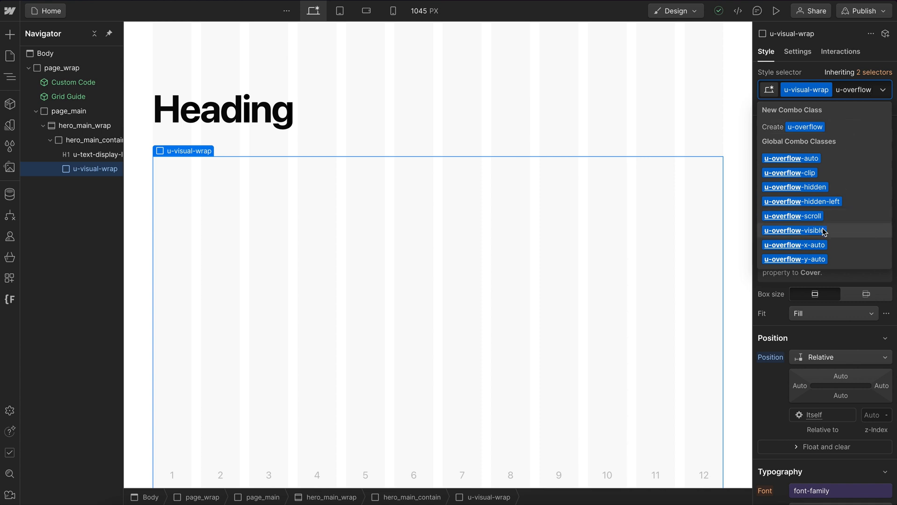
left_click(795, 230)
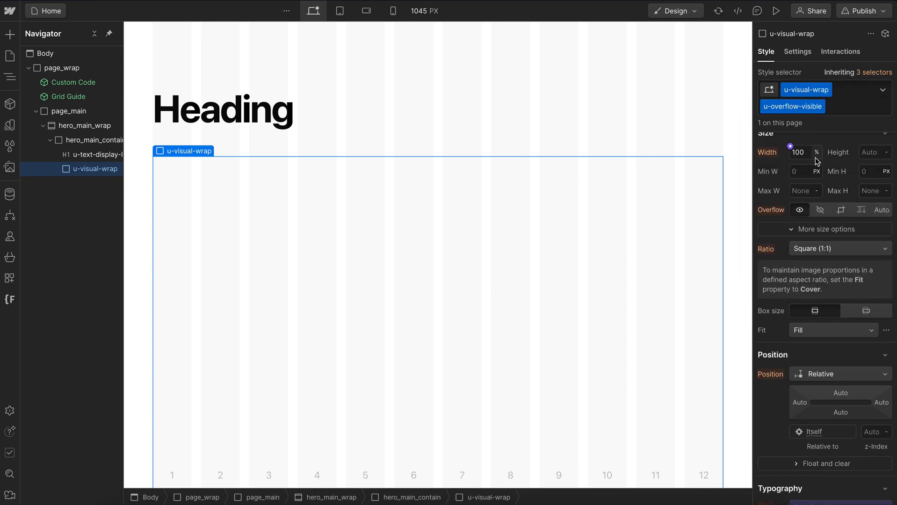
mouse_move(771, 116)
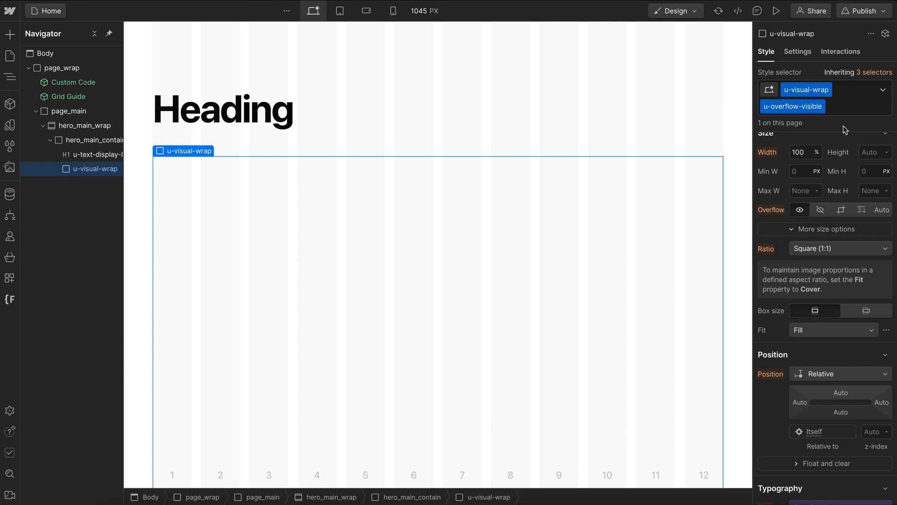
mouse_move(520, 214)
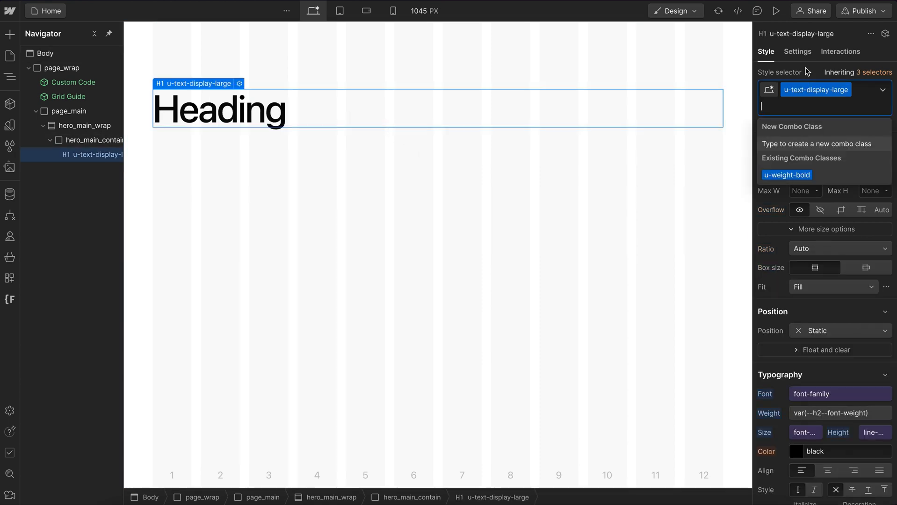
Reapply the u-weight-bold combo class to the Heading so it renders bold.
scroll("down", 3)
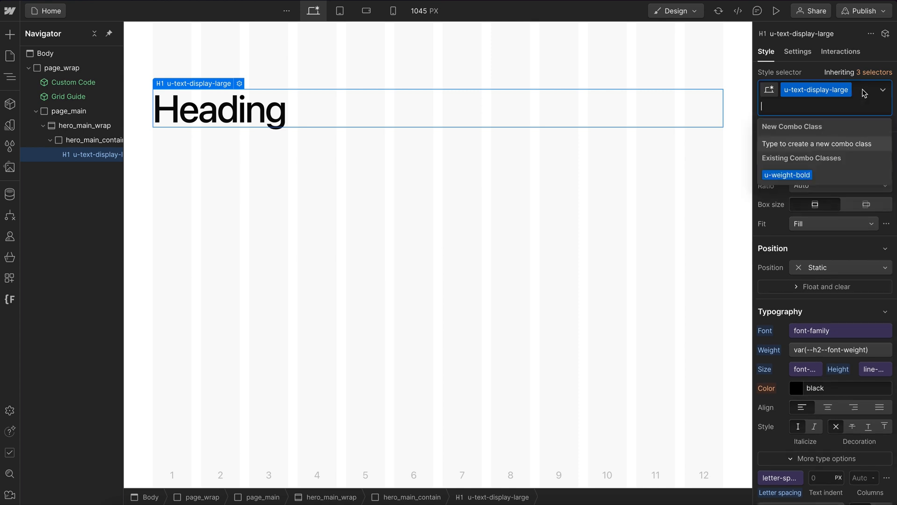
left_click(786, 175)
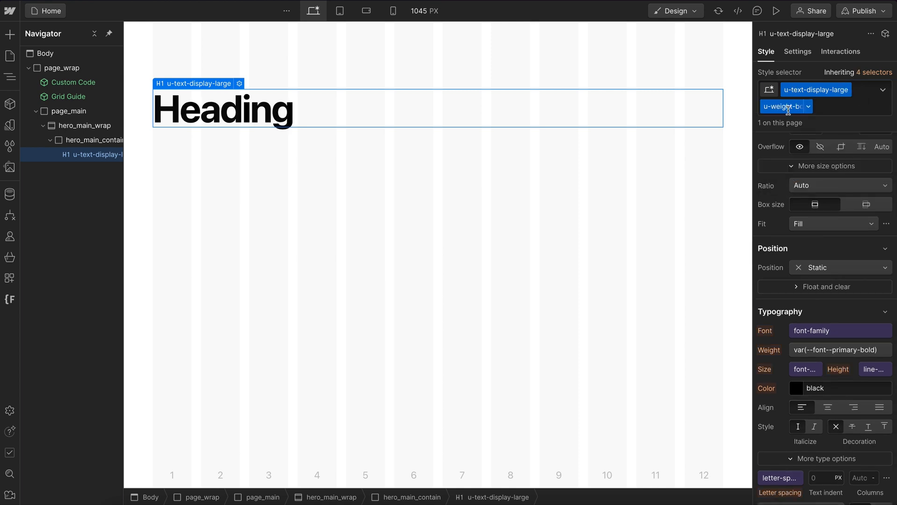